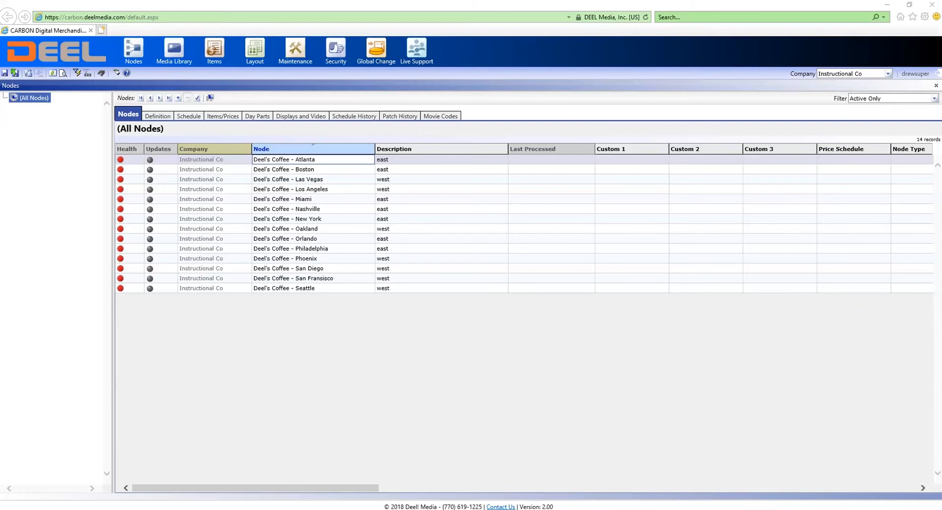
{"action": "mouse_move", "coordinate": [40, 330]}
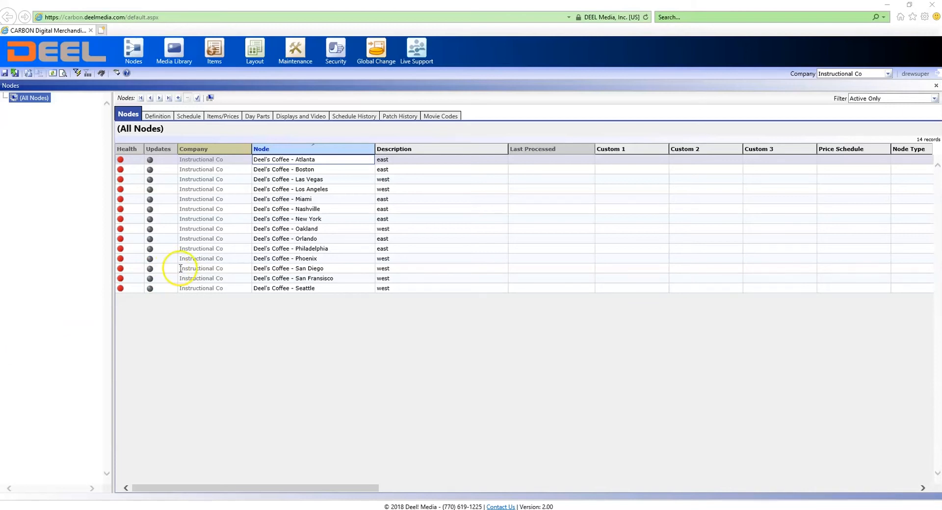
{"action": "mouse_move", "coordinate": [106, 210]}
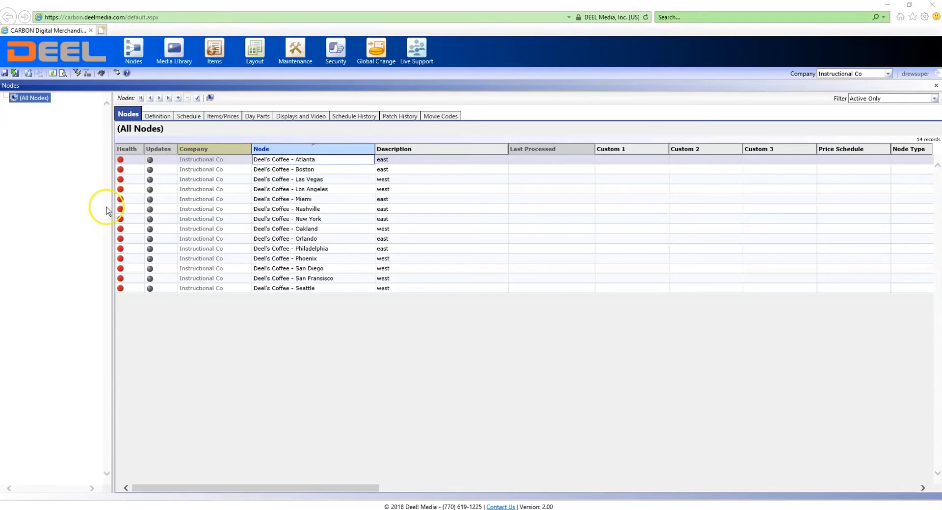
{"action": "mouse_move", "coordinate": [244, 197]}
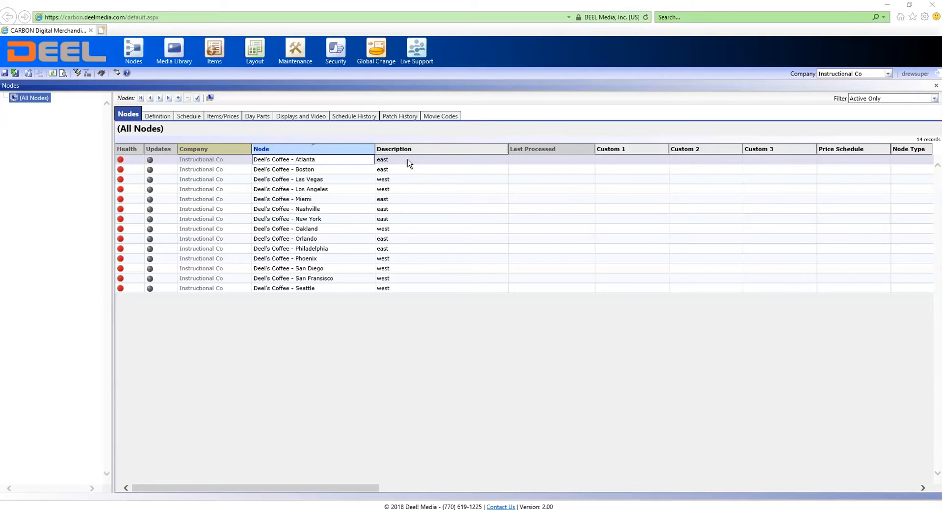
{"action": "mouse_move", "coordinate": [410, 164]}
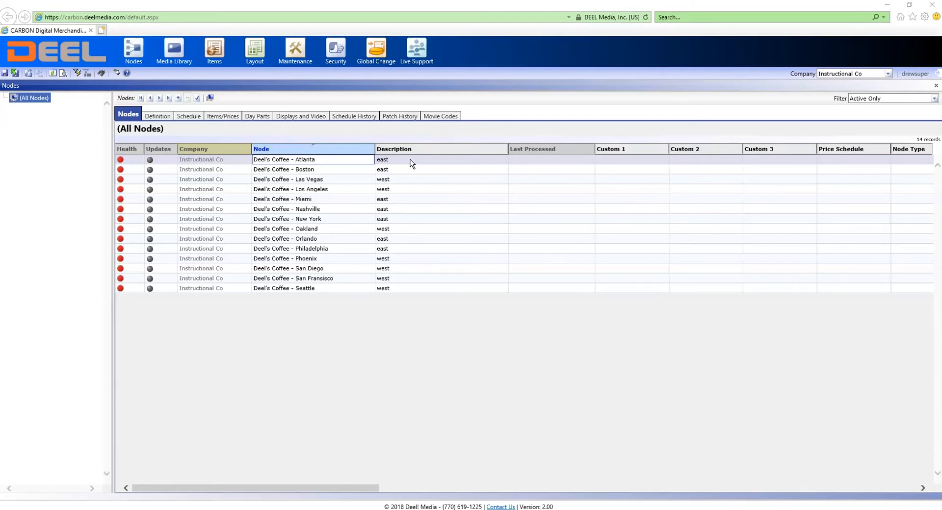
Step: Create a price schedule named 'east' in Price Schedules maintenance and save it
{"action": "left_click", "coordinate": [295, 51]}
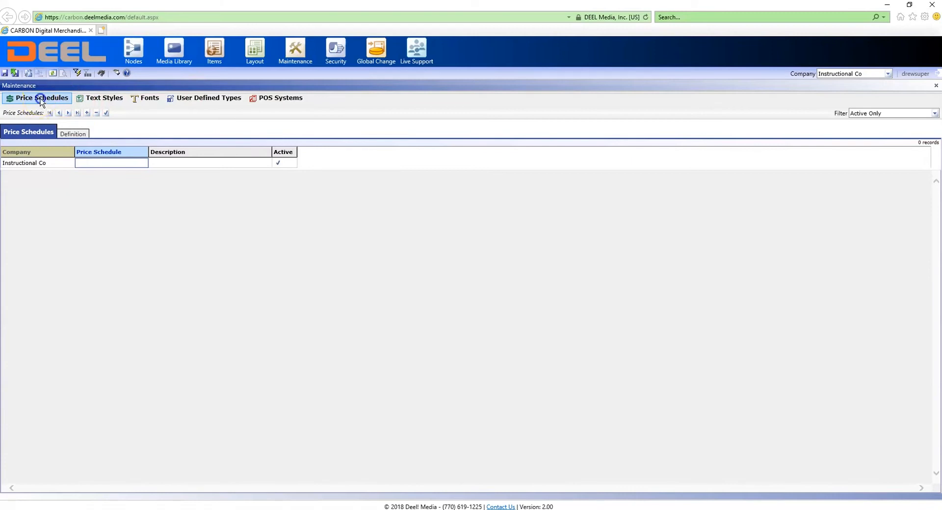
{"action": "left_click", "coordinate": [111, 163]}
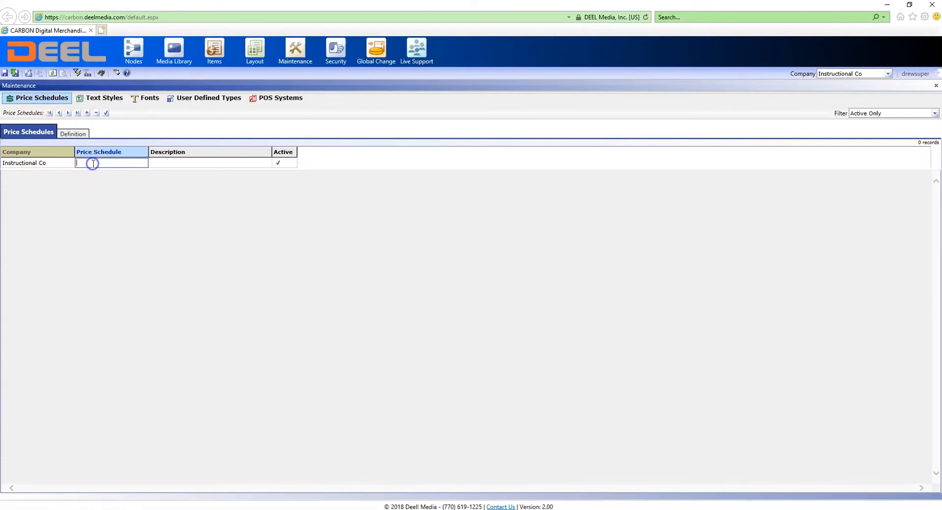
{"action": "type", "text": "eas"}
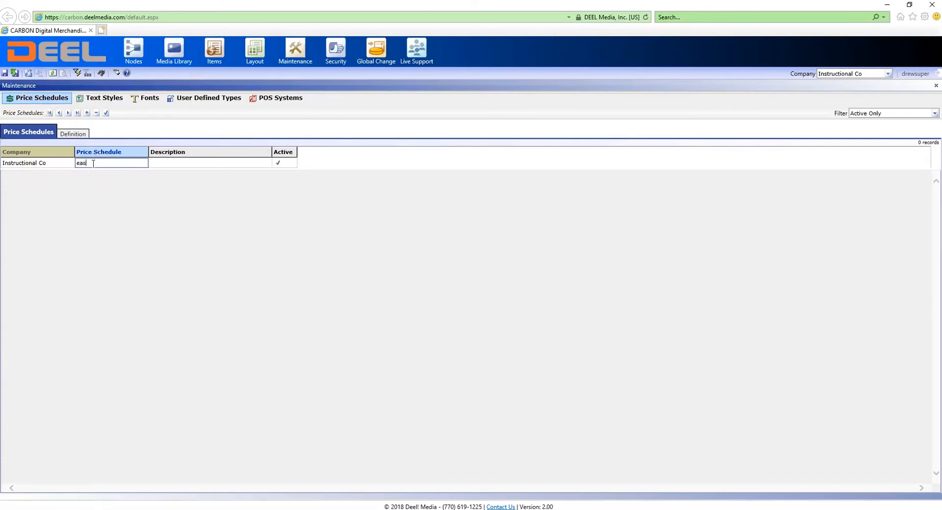
{"action": "left_click", "coordinate": [106, 112]}
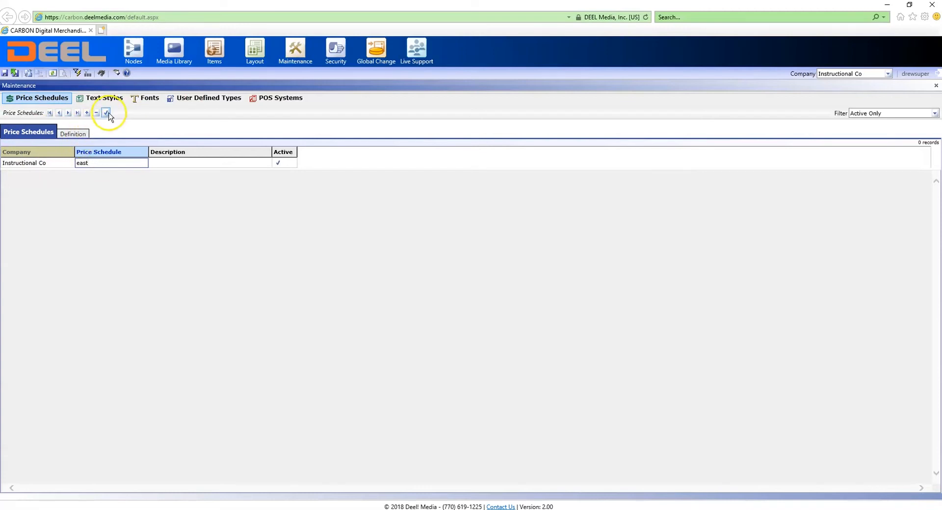
{"action": "left_click", "coordinate": [72, 133]}
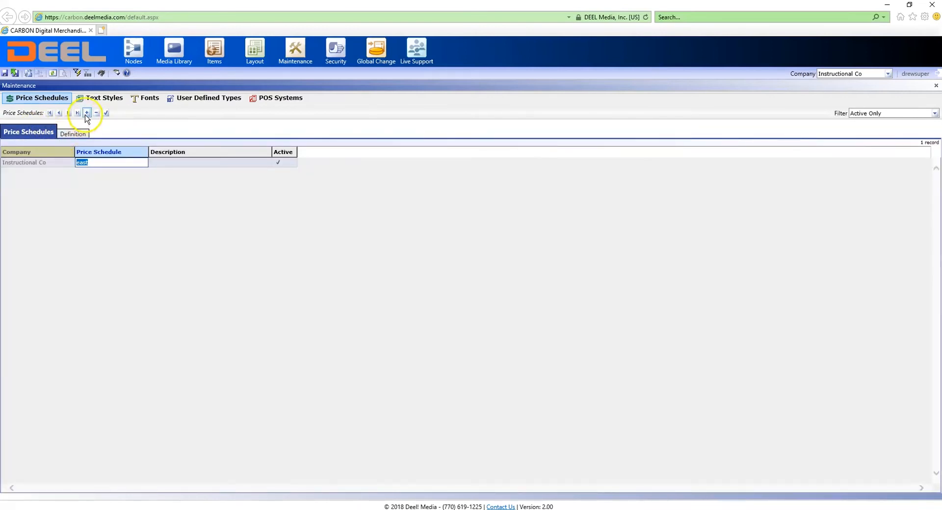
Step: Add a second price schedule named 'west' and bring up its item price definition
{"action": "left_click", "coordinate": [86, 114]}
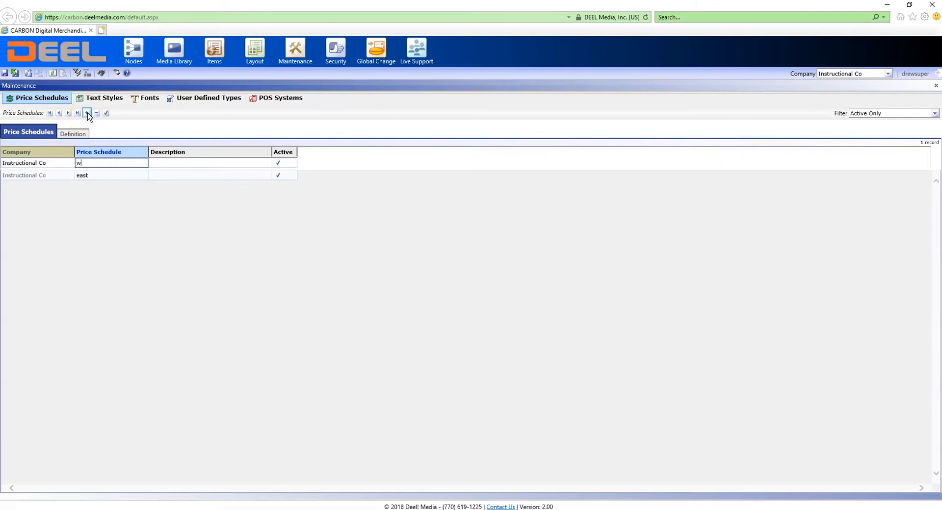
{"action": "type", "text": "est"}
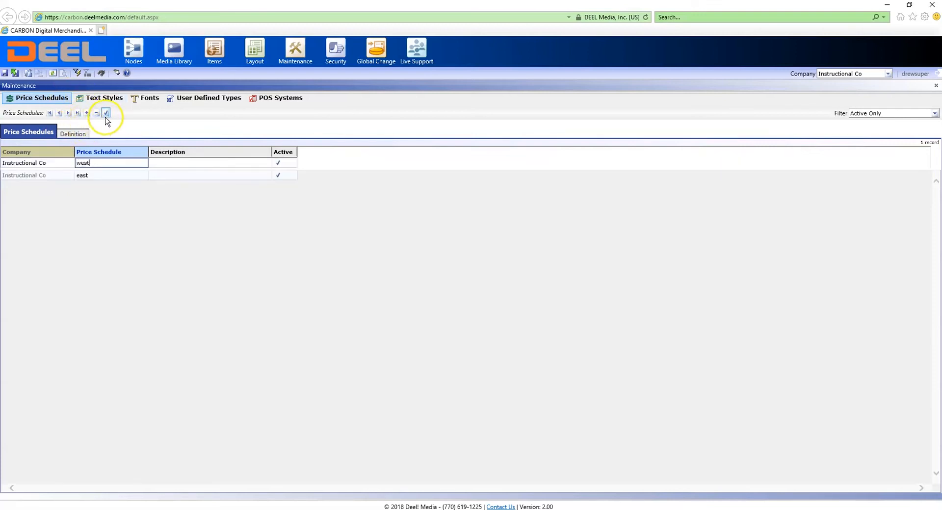
{"action": "left_click", "coordinate": [105, 113]}
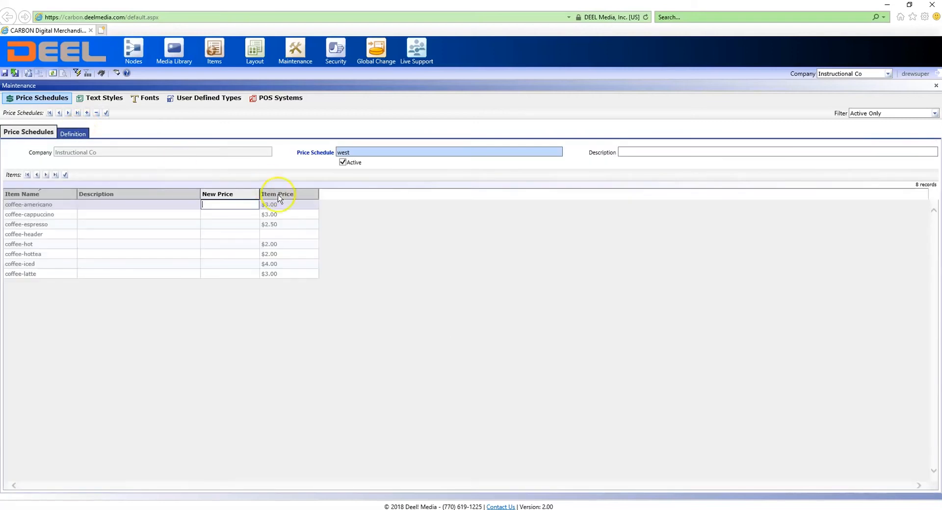
Step: Enter west New Prices $1 above item price for the coffee items ($4.00, 3.00, $5.00, $4.00)
{"action": "type", "text": "$4.00"}
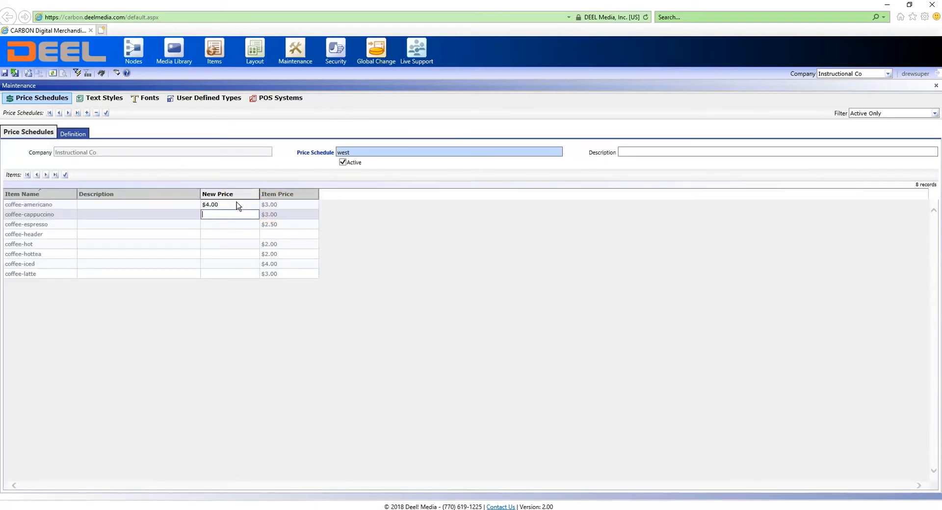
{"action": "type", "text": "$4.00"}
{"action": "left_click", "coordinate": [229, 224]}
{"action": "type", "text": "$3.50"}
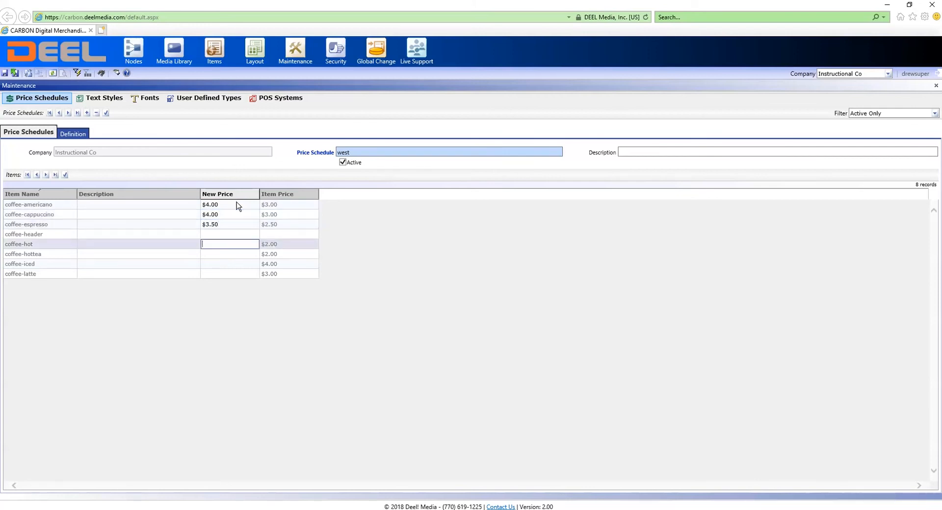
{"action": "type", "text": "3.00"}
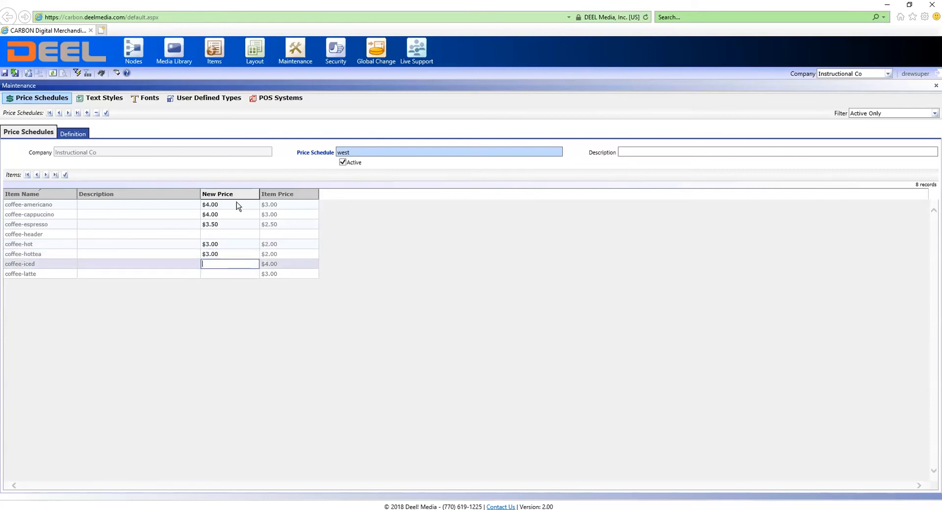
{"action": "type", "text": "$5.00"}
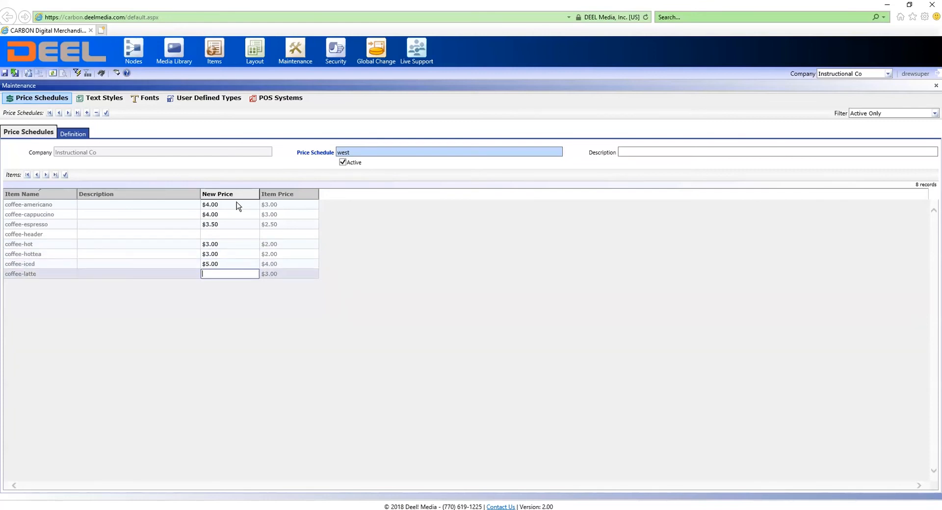
{"action": "type", "text": "$4.00"}
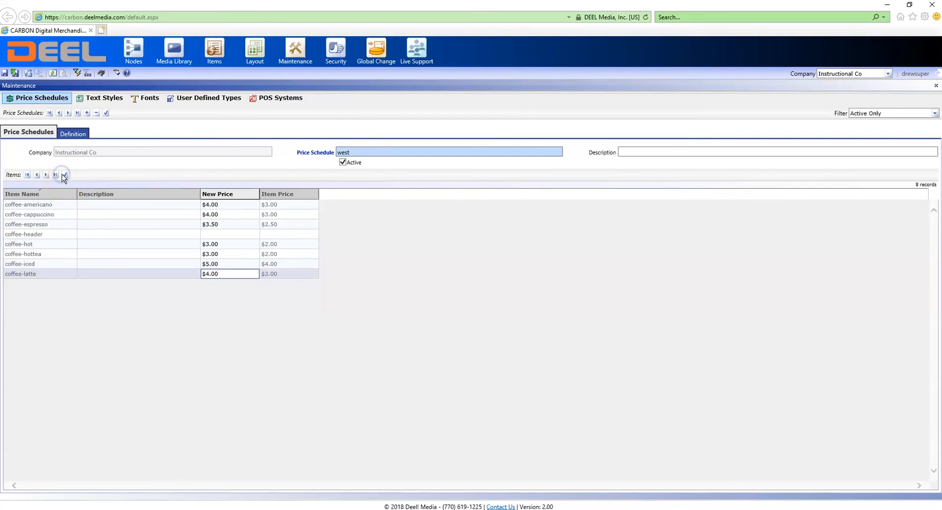
{"action": "mouse_move", "coordinate": [133, 51]}
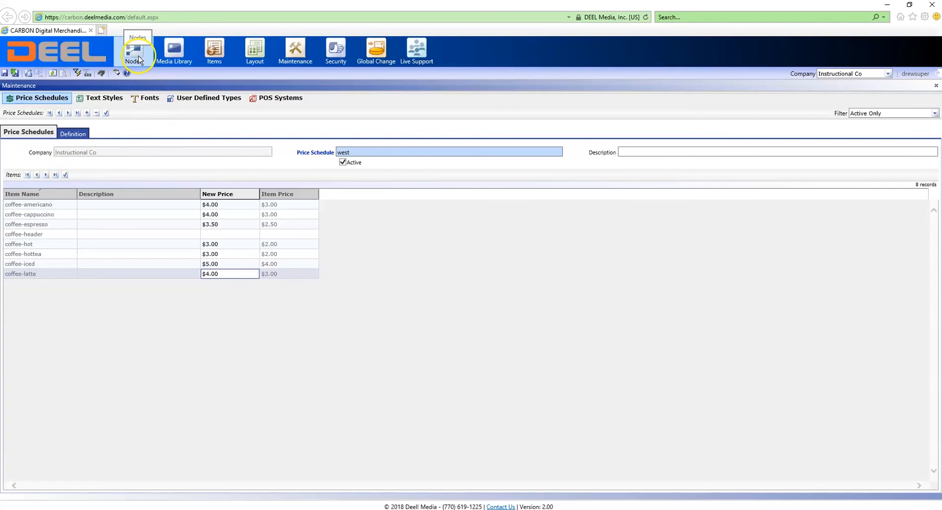
Step: Sort coffee nodes by Description and assign east or west schedules via each row's lookup, starting with Atlanta
{"action": "left_click", "coordinate": [133, 51]}
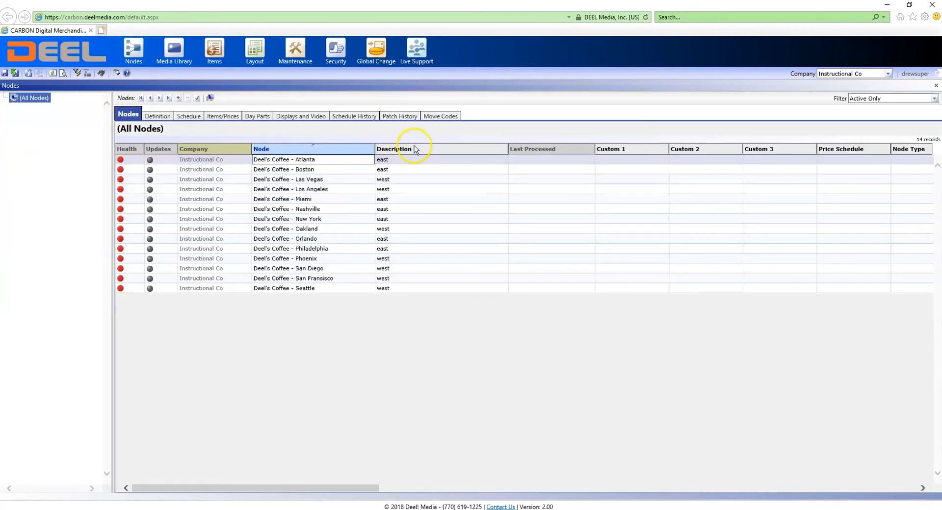
{"action": "left_click", "coordinate": [414, 159]}
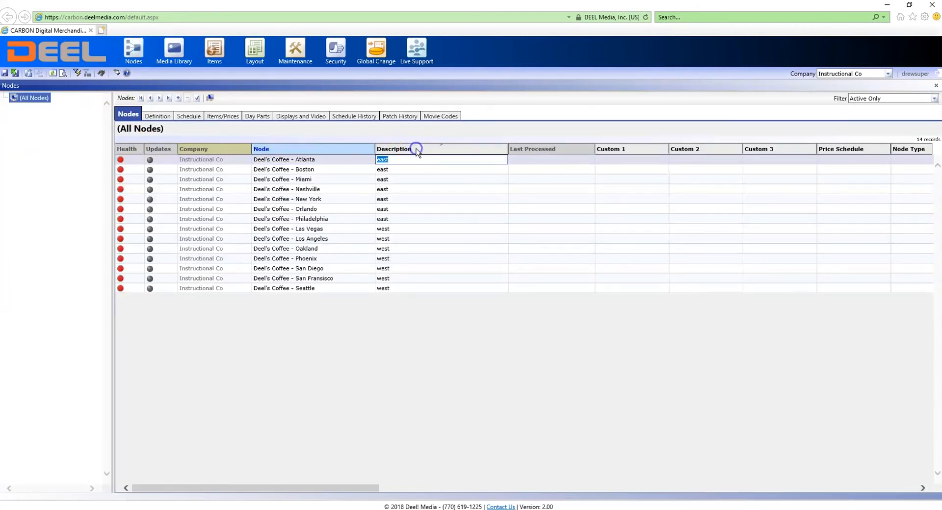
{"action": "left_click", "coordinate": [852, 159]}
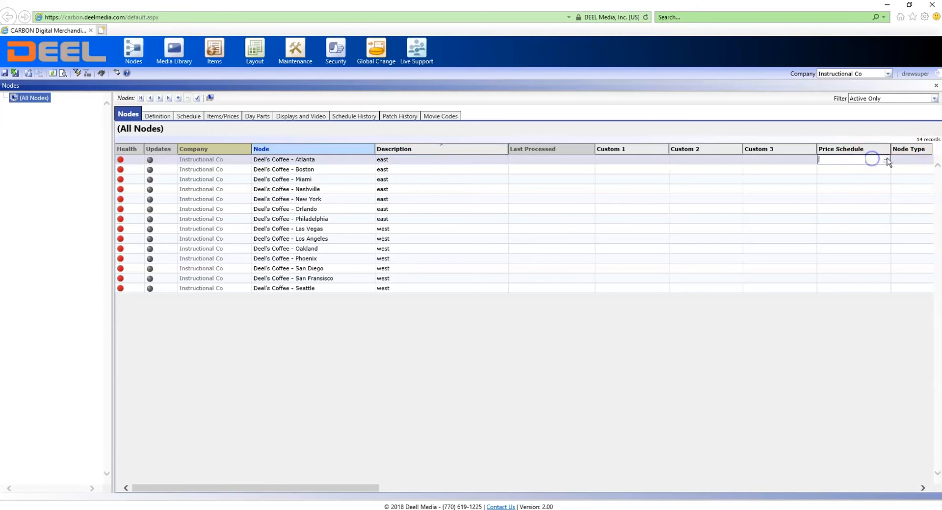
{"action": "left_click", "coordinate": [886, 162]}
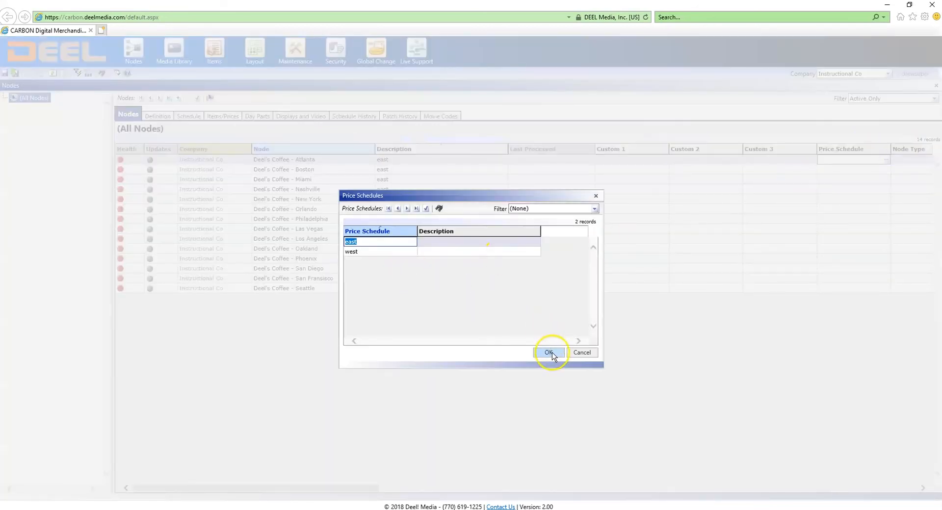
{"action": "left_click", "coordinate": [546, 353]}
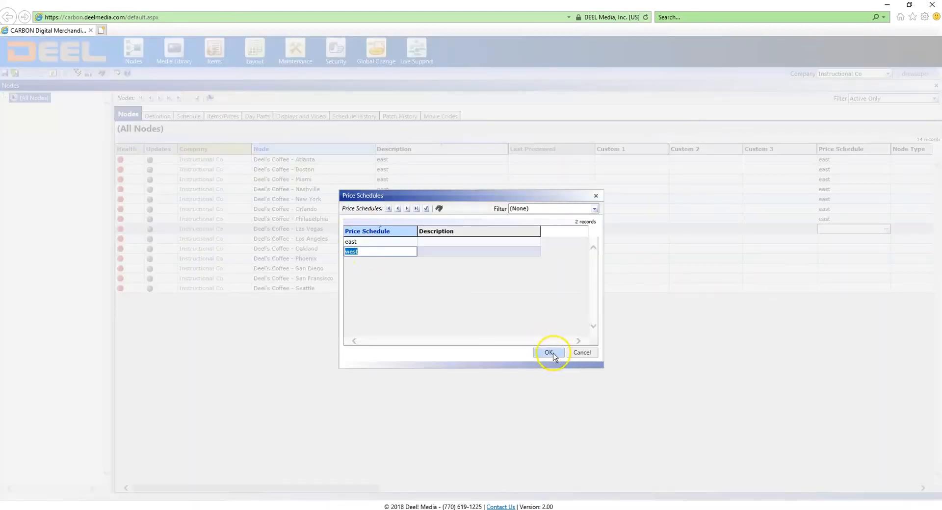
{"action": "left_click", "coordinate": [548, 353]}
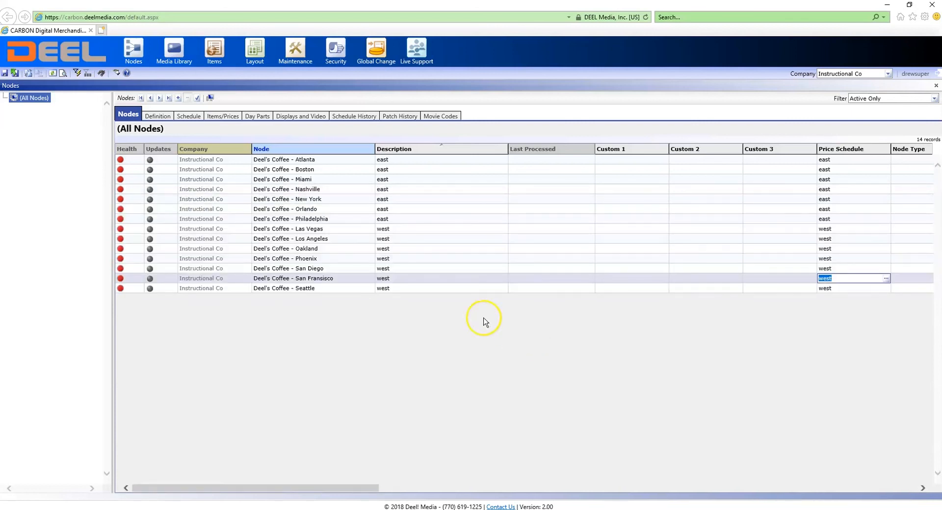
{"action": "mouse_move", "coordinate": [294, 207]}
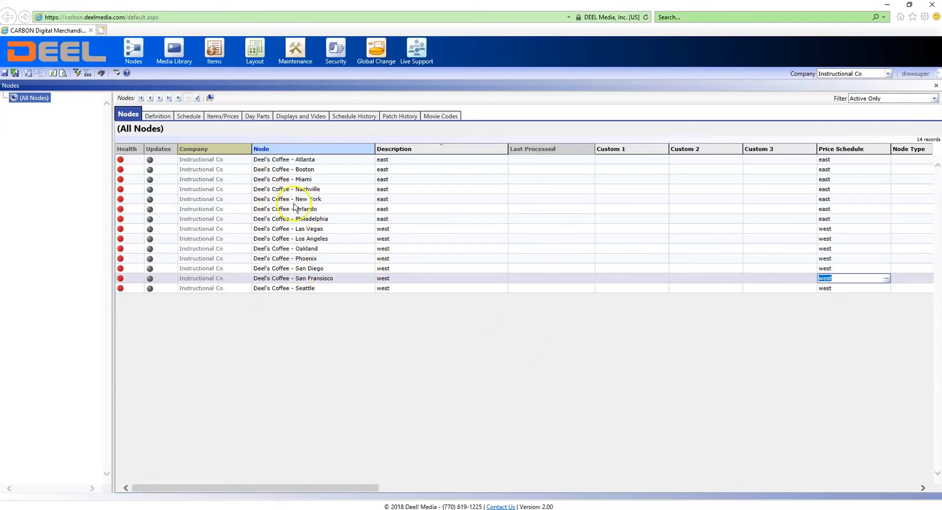
Step: Check San Francisco's Items/Prices show west prices, view its Schedule, and save the assignments
{"action": "left_click", "coordinate": [222, 115]}
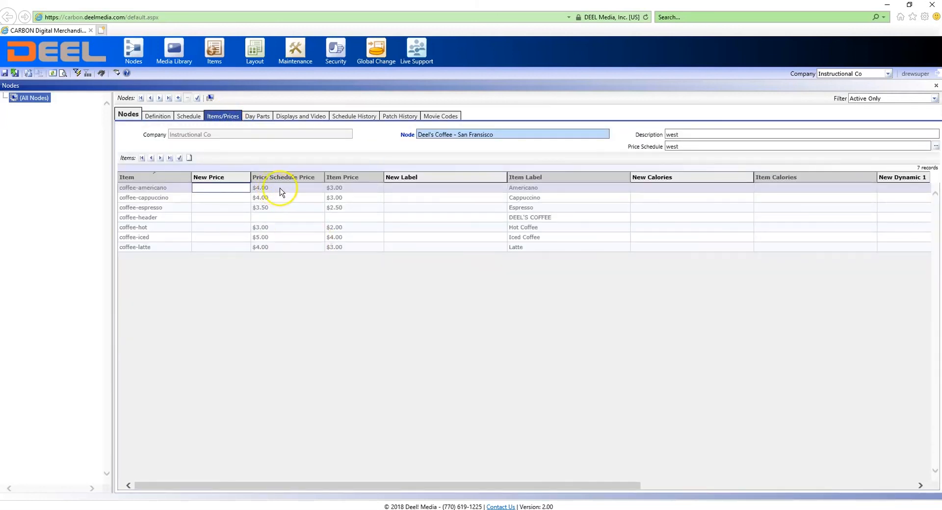
{"action": "left_click", "coordinate": [188, 115]}
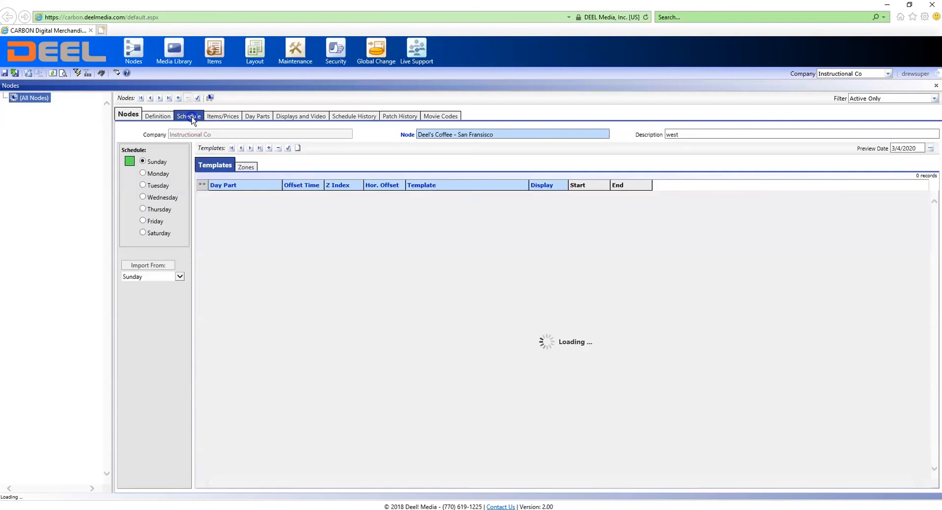
{"action": "left_click", "coordinate": [196, 98]}
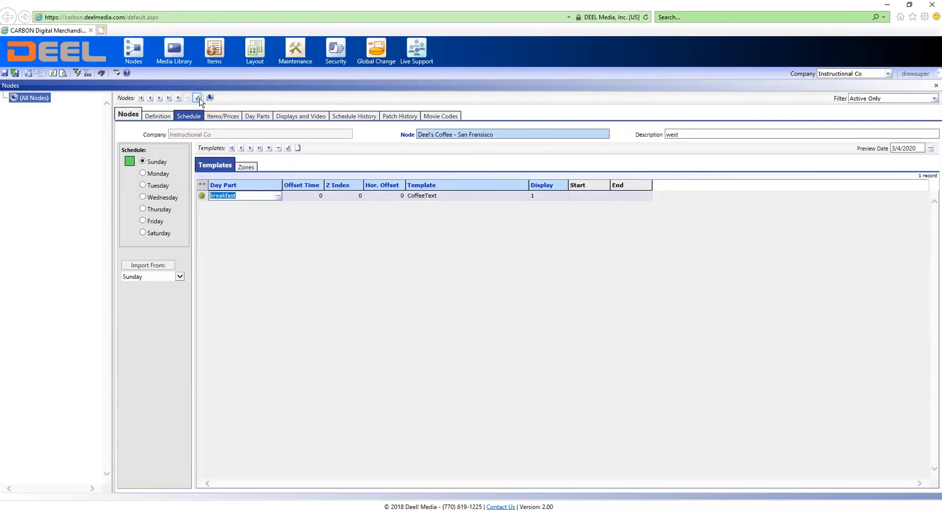